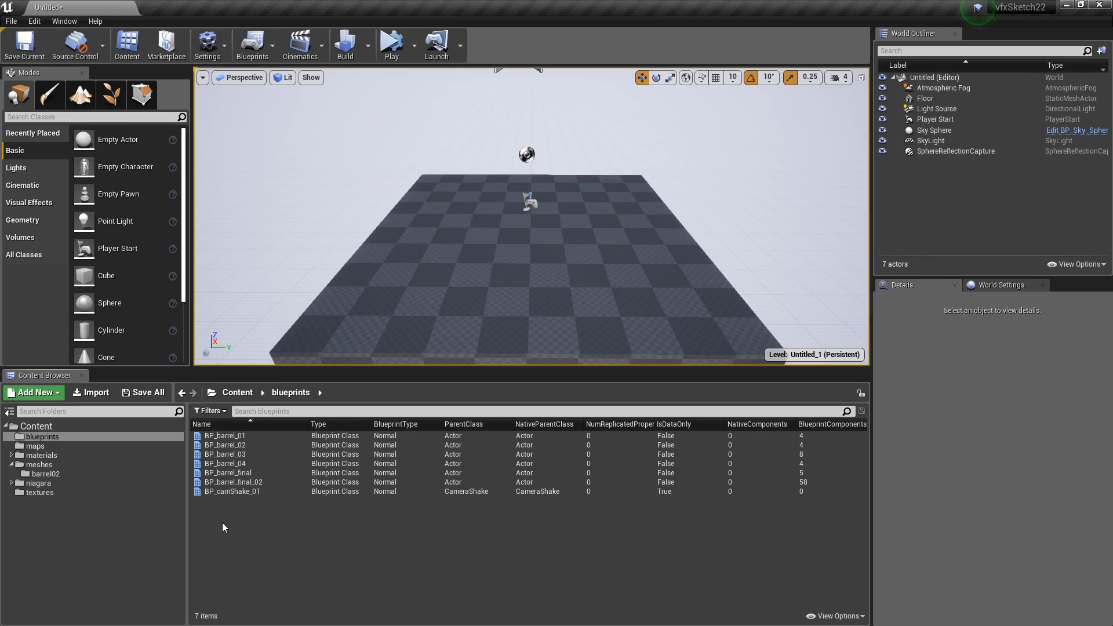
pyautogui.moveTo(227, 528)
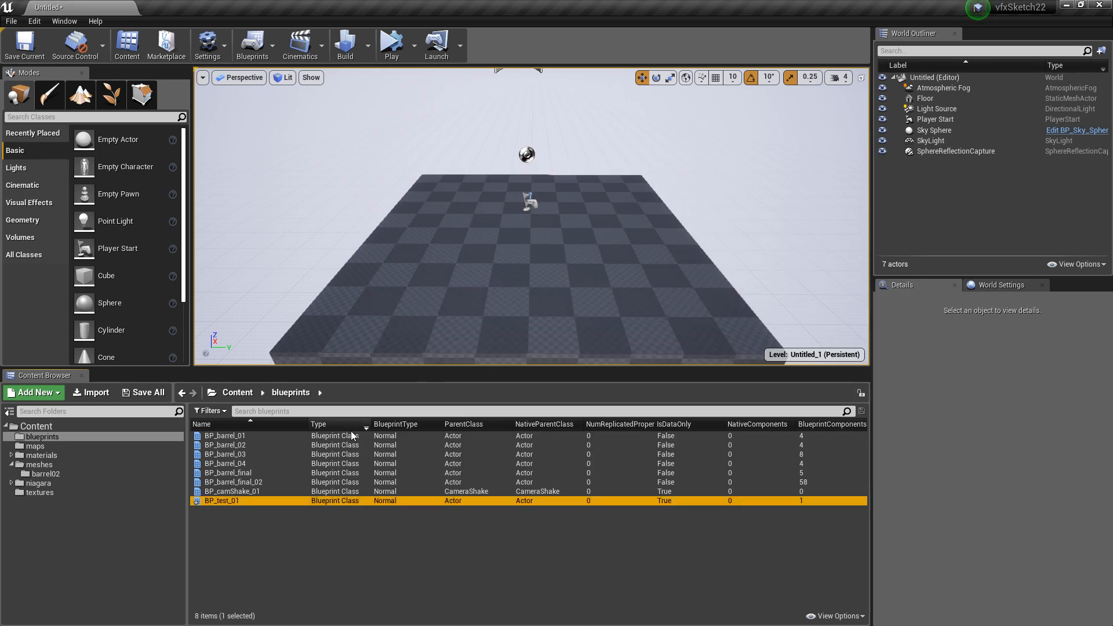
# Step: Open the new BP_test_01 blueprint and browse to the meshes/barrel02 folder
pyautogui.doubleClick(221, 500)
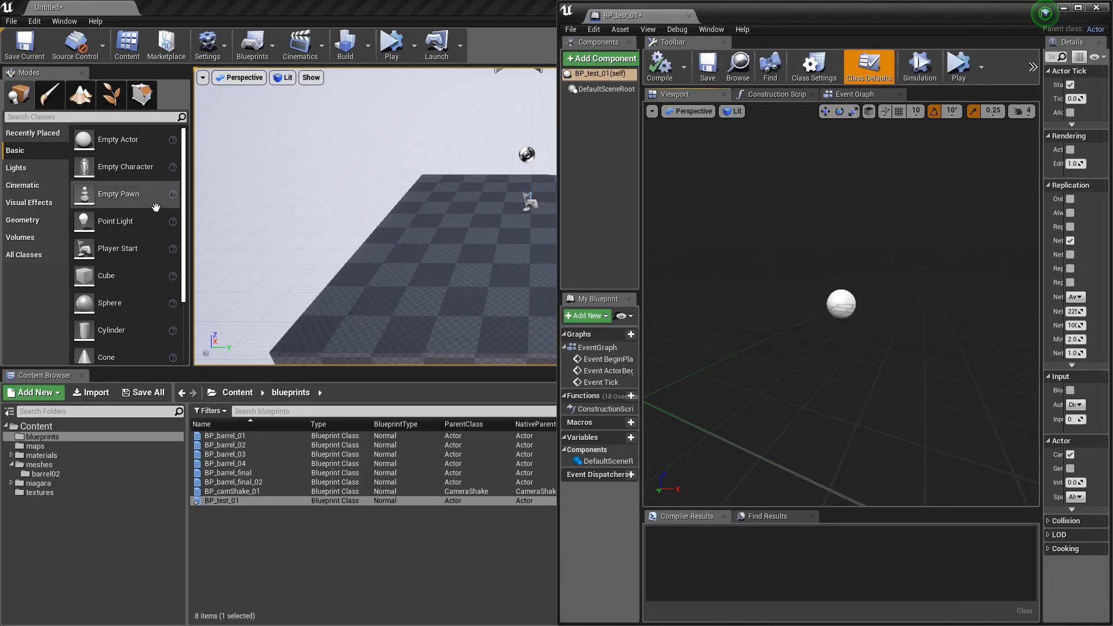
pyautogui.click(37, 464)
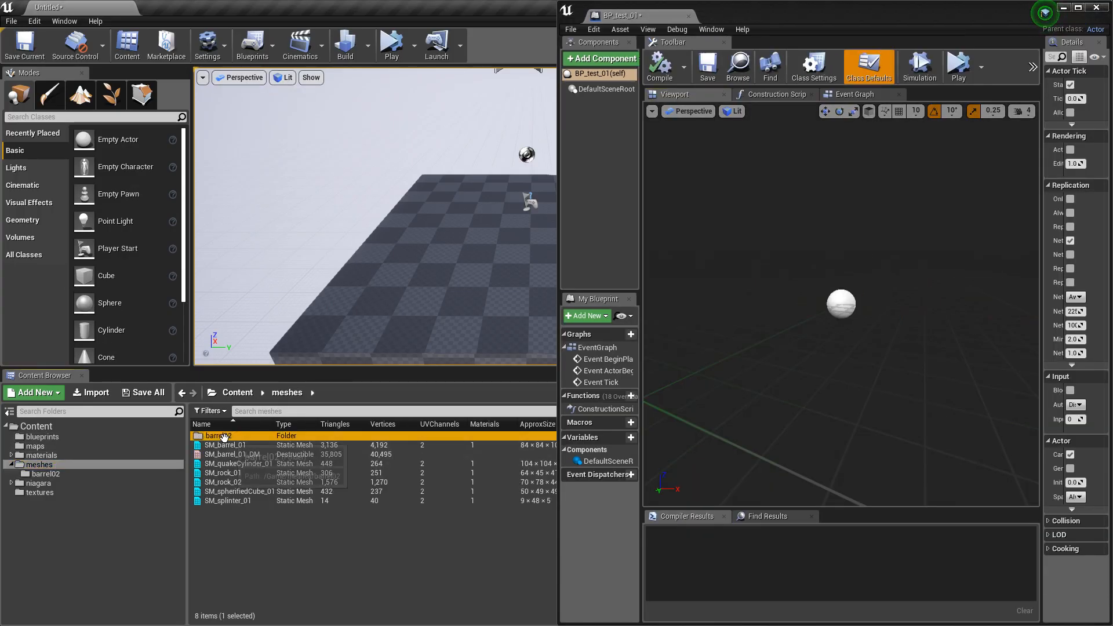
pyautogui.doubleClick(220, 435)
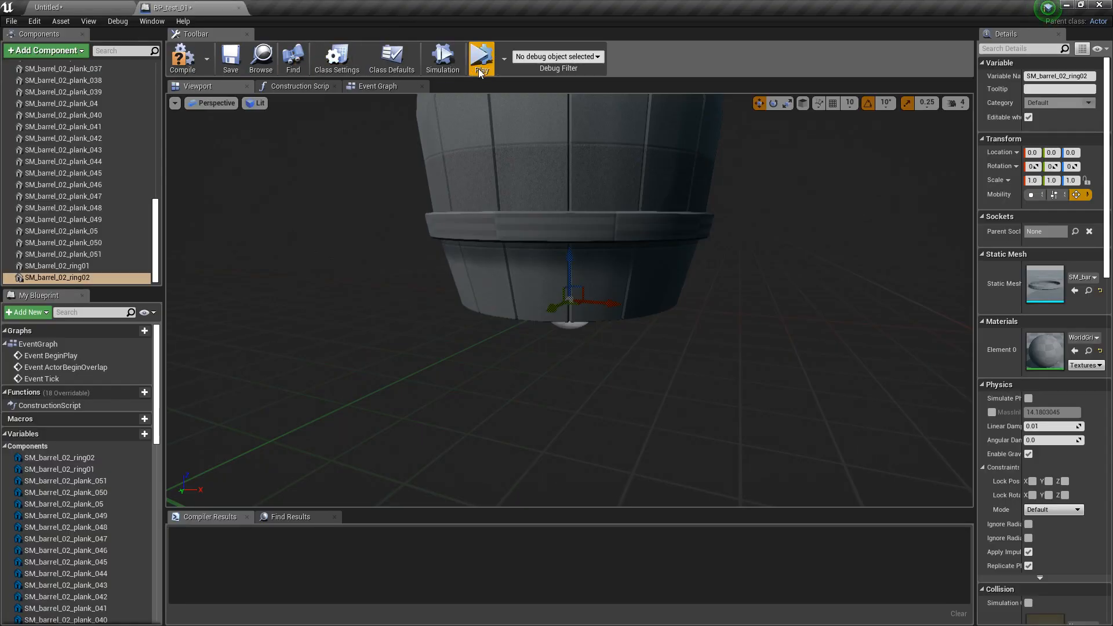
# Step: In BP_test_01's event graph, try a 'set phy' node search on the plank variables
pyautogui.click(377, 86)
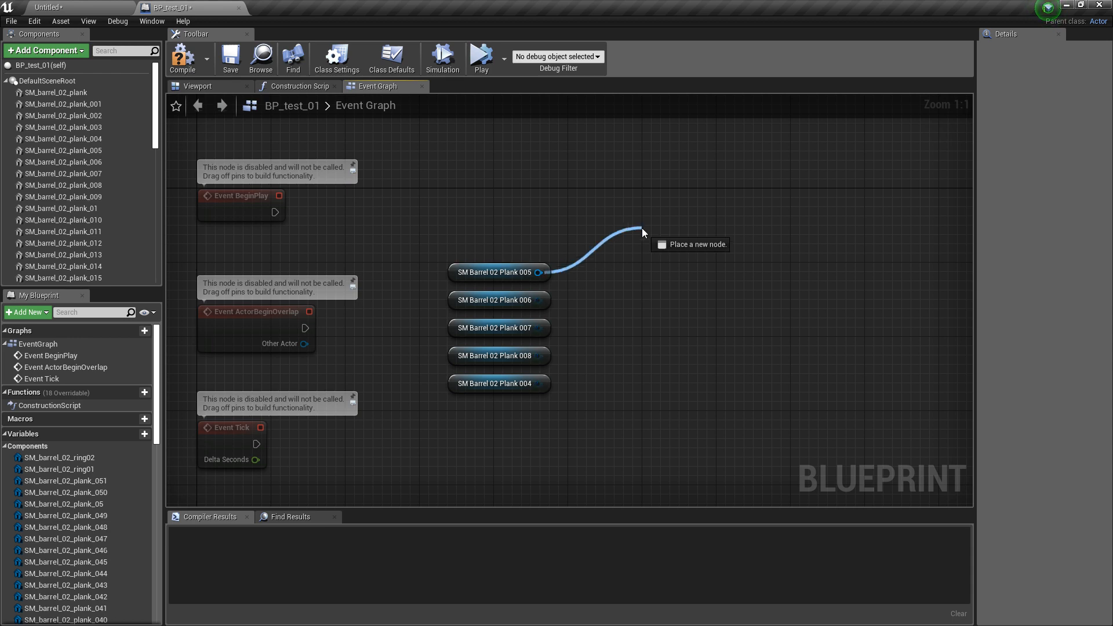
pyautogui.write('set phy')
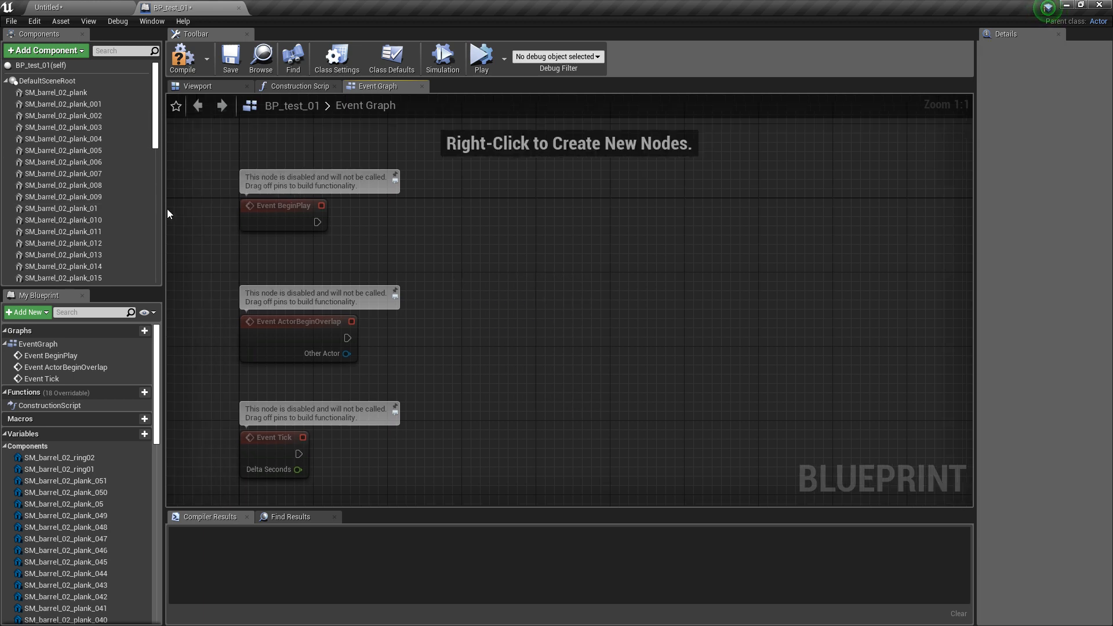
pyautogui.moveTo(168, 213); pyautogui.dragTo(371, 259)
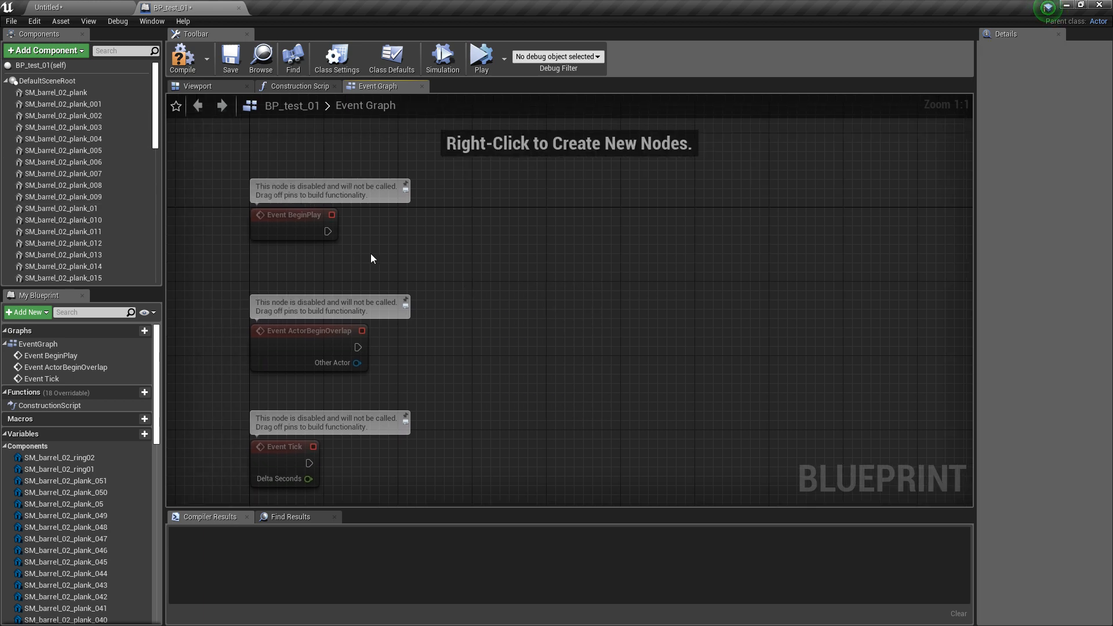
pyautogui.moveTo(326, 237)
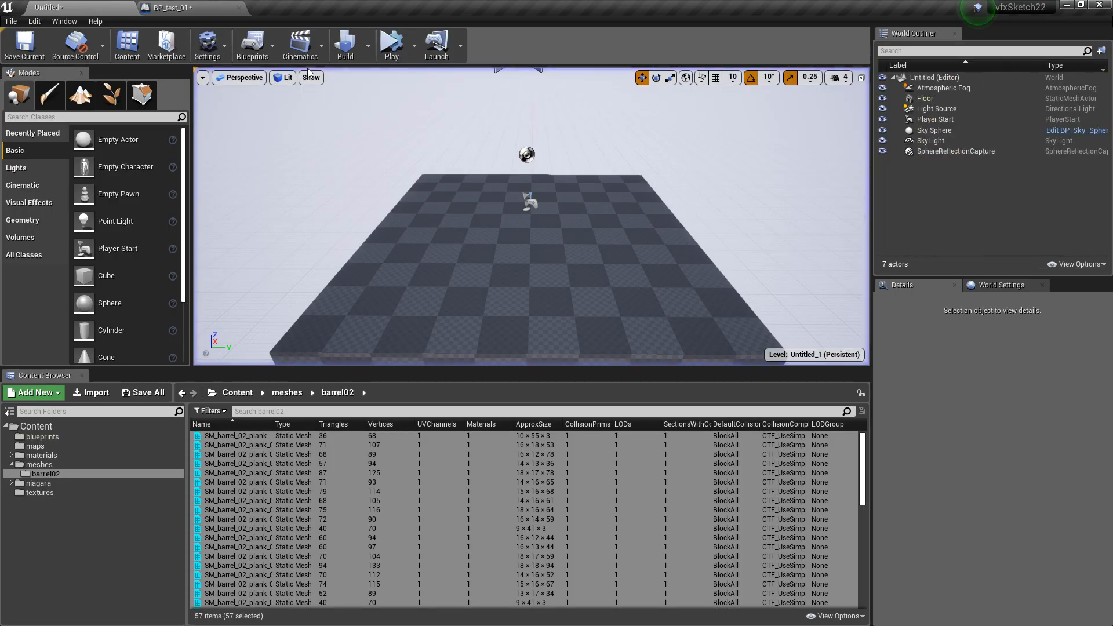
# Step: Play-test the level, watch the BP_test_01 barrel's planks scatter, then stop
pyautogui.click(170, 8)
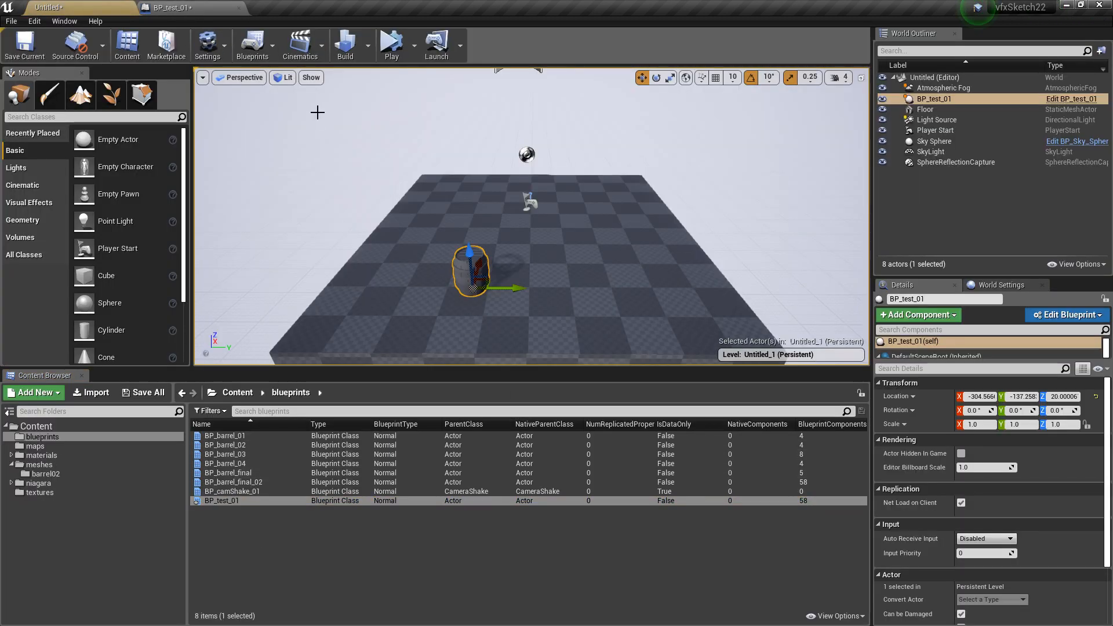
pyautogui.click(391, 44)
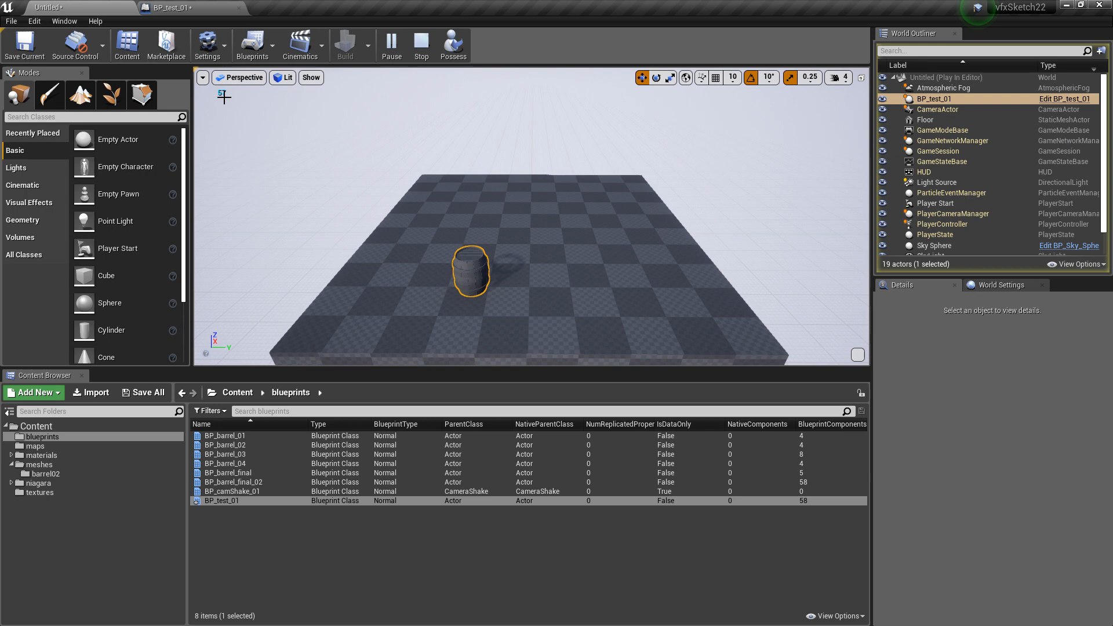
pyautogui.click(174, 6)
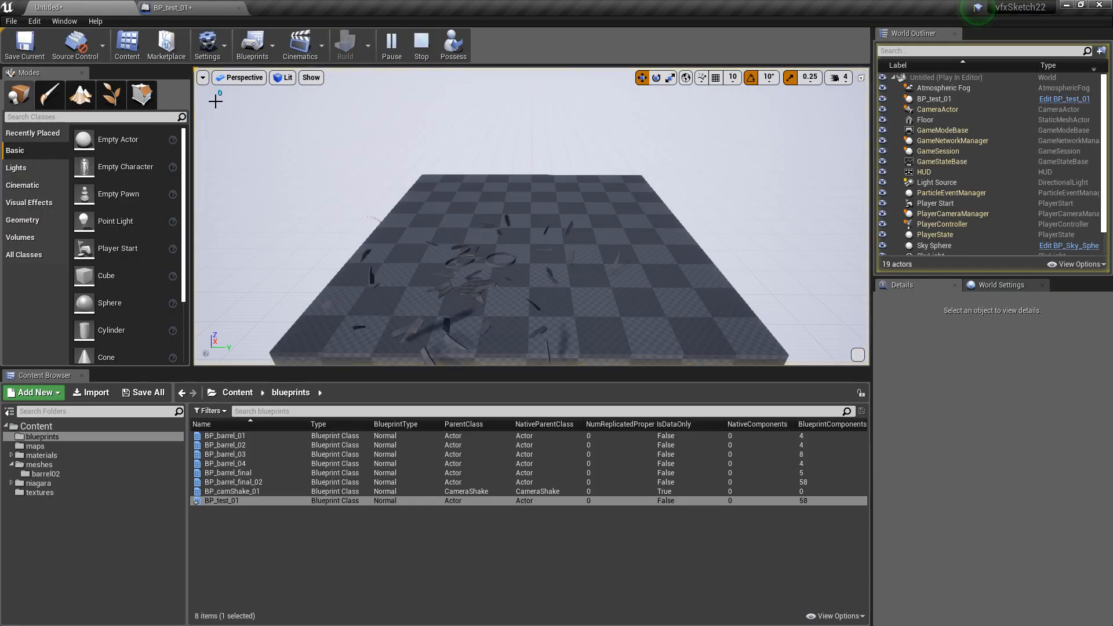
pyautogui.click(421, 44)
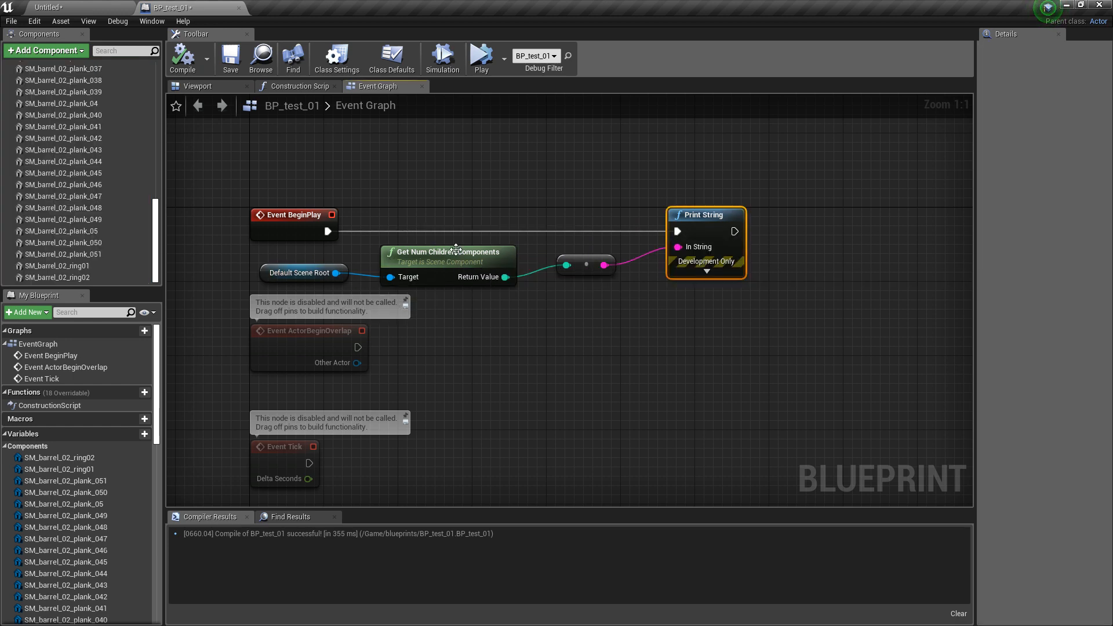
pyautogui.moveTo(519, 191)
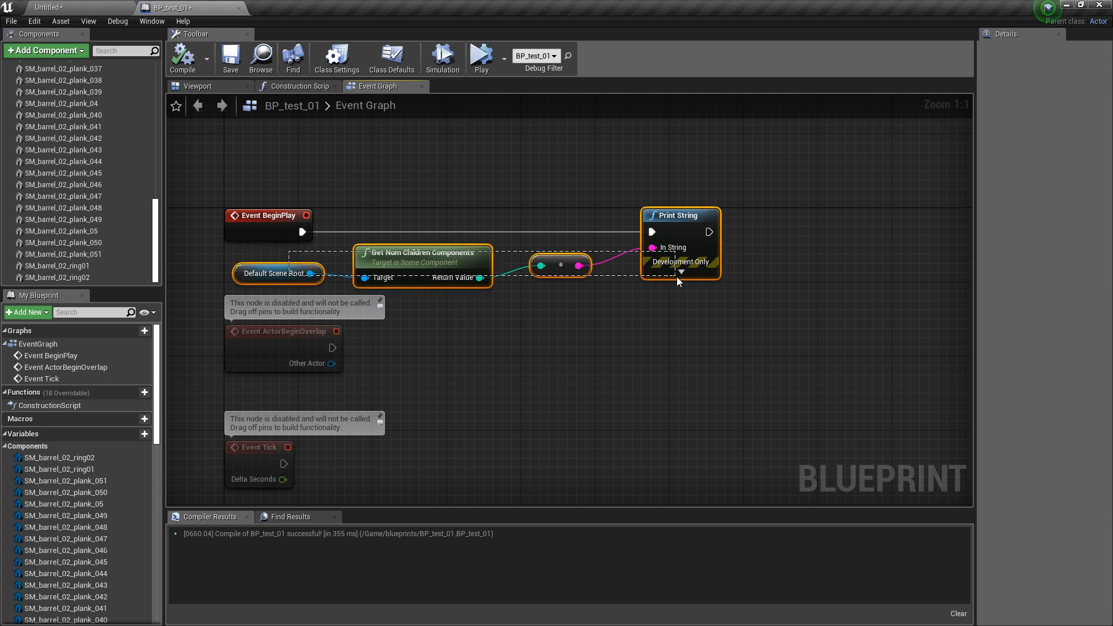
# Step: Delete the print nodes, check the 58-component output, and reopen BP_test_01's Construction Script
pyautogui.press('Delete')
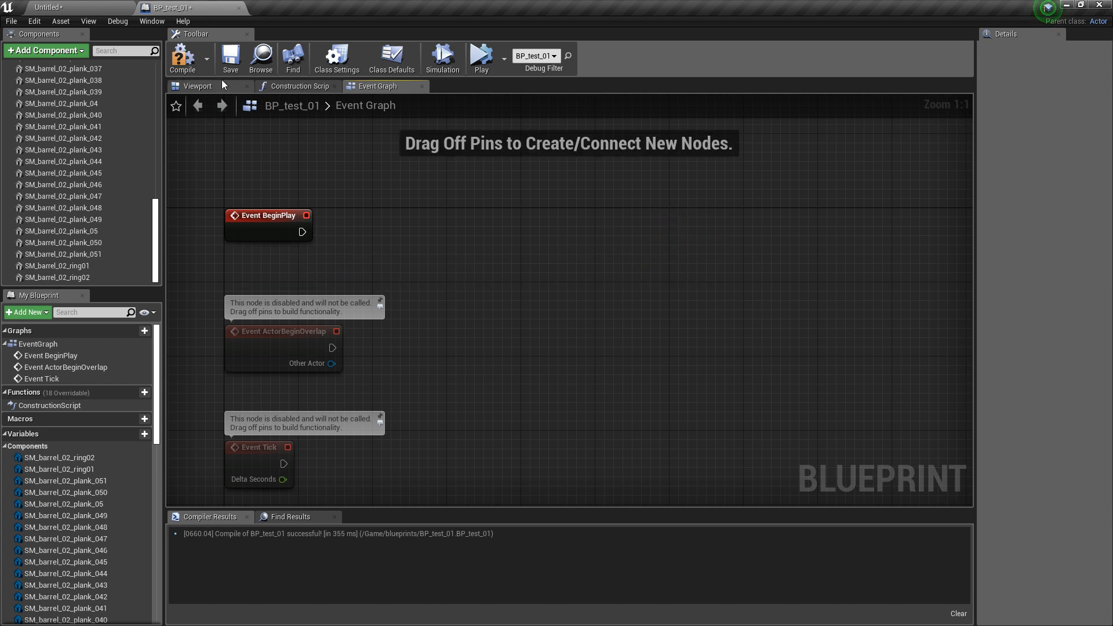
pyautogui.click(301, 86)
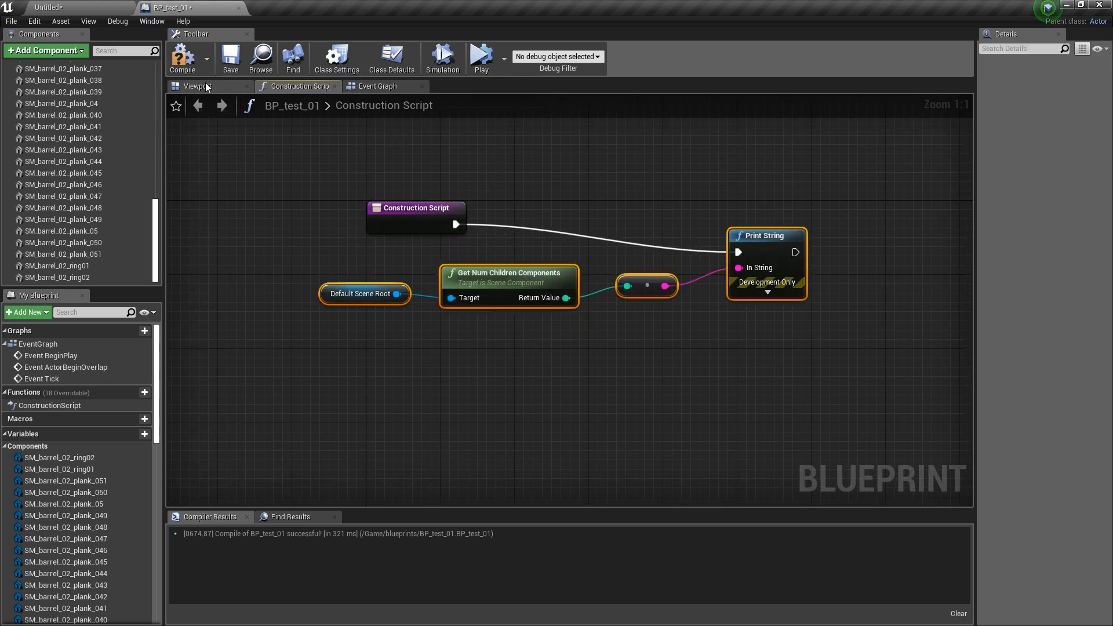
pyautogui.click(78, 7)
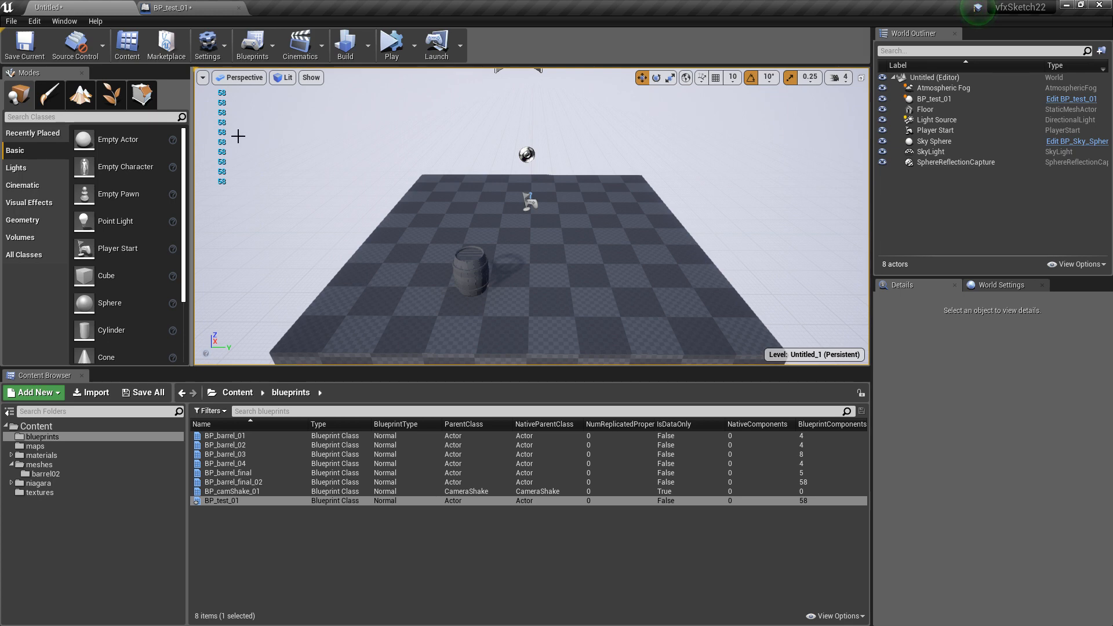
pyautogui.doubleClick(221, 500)
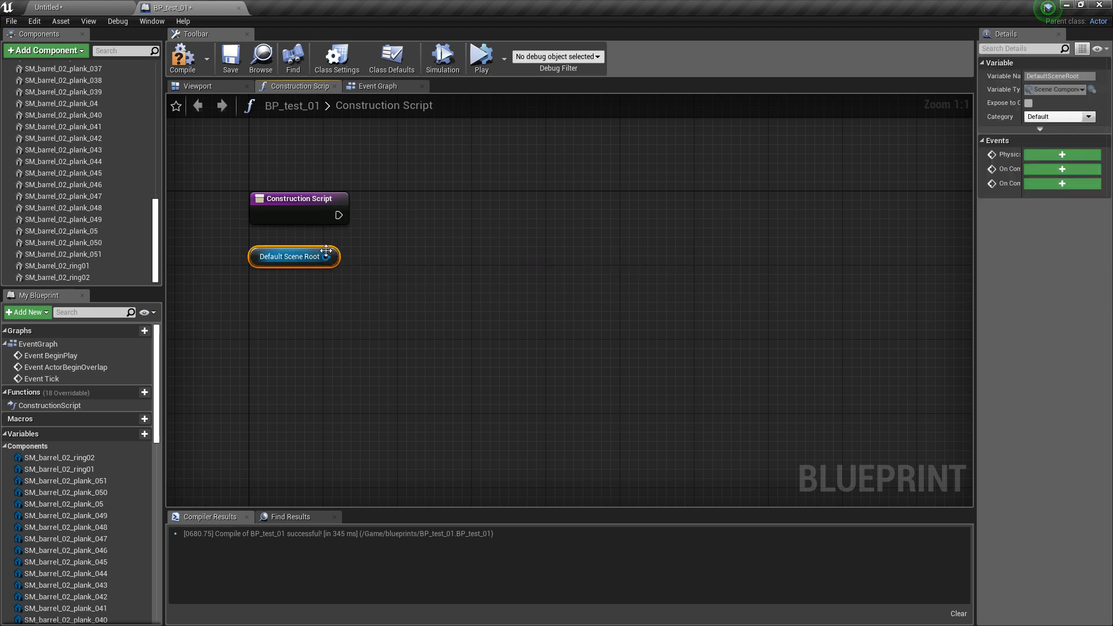
pyautogui.moveTo(231, 58)
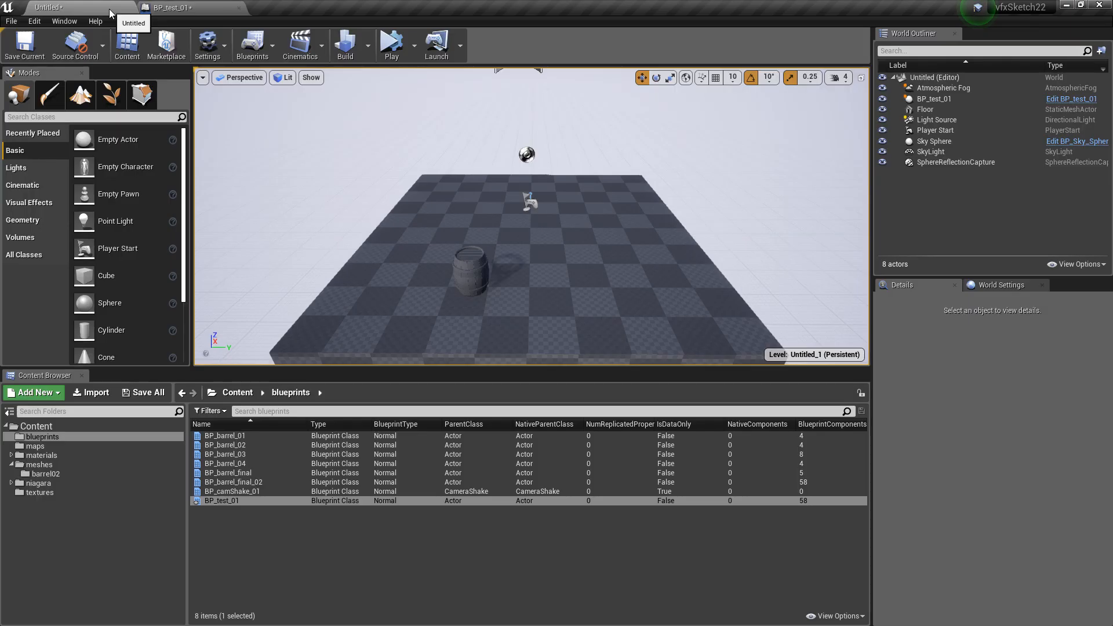
# Step: Run and stop another play test, then go back to the BP_test_01 editor
pyautogui.click(390, 44)
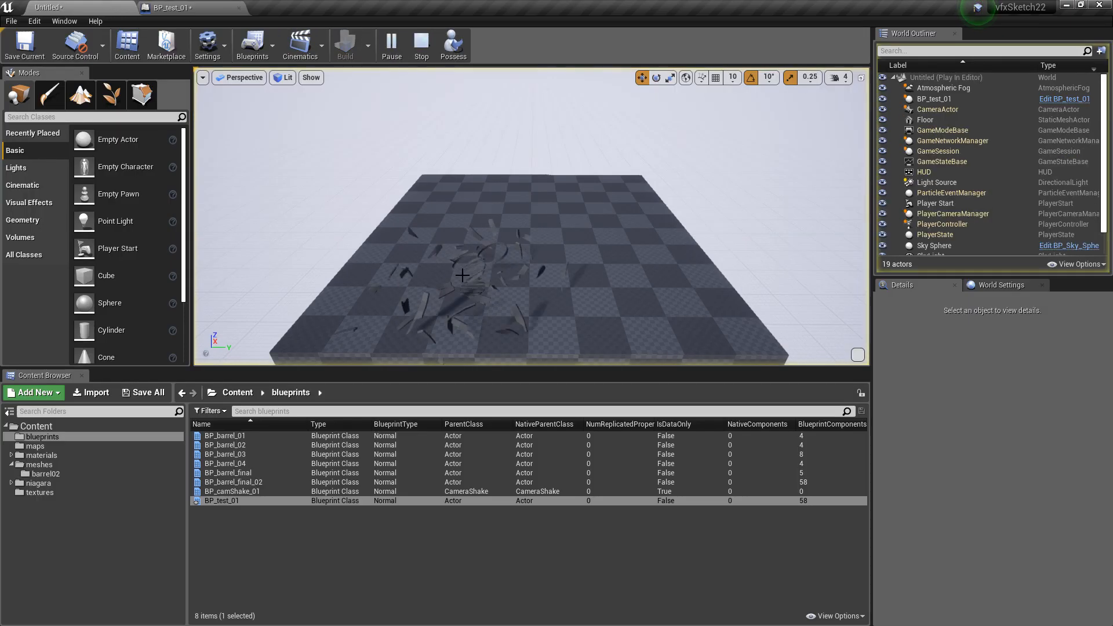
pyautogui.click(420, 45)
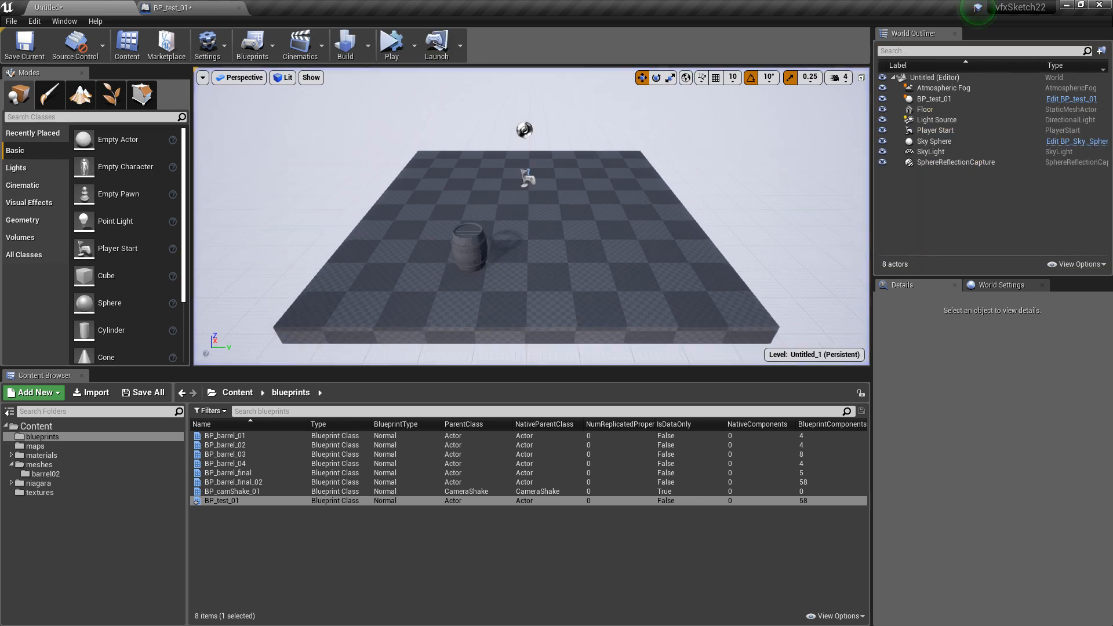
pyautogui.click(391, 40)
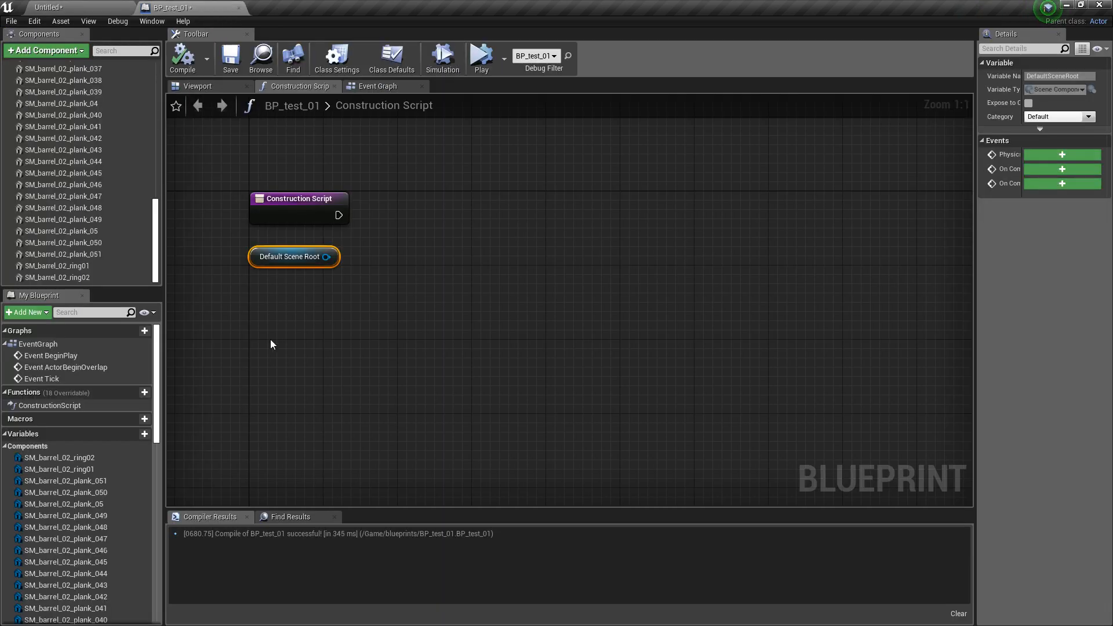
# Step: Store Default Scene Root's child components in an array variable named 'comps' and compile
pyautogui.moveTo(328, 256); pyautogui.dragTo(395, 254)
pyautogui.write('get child')
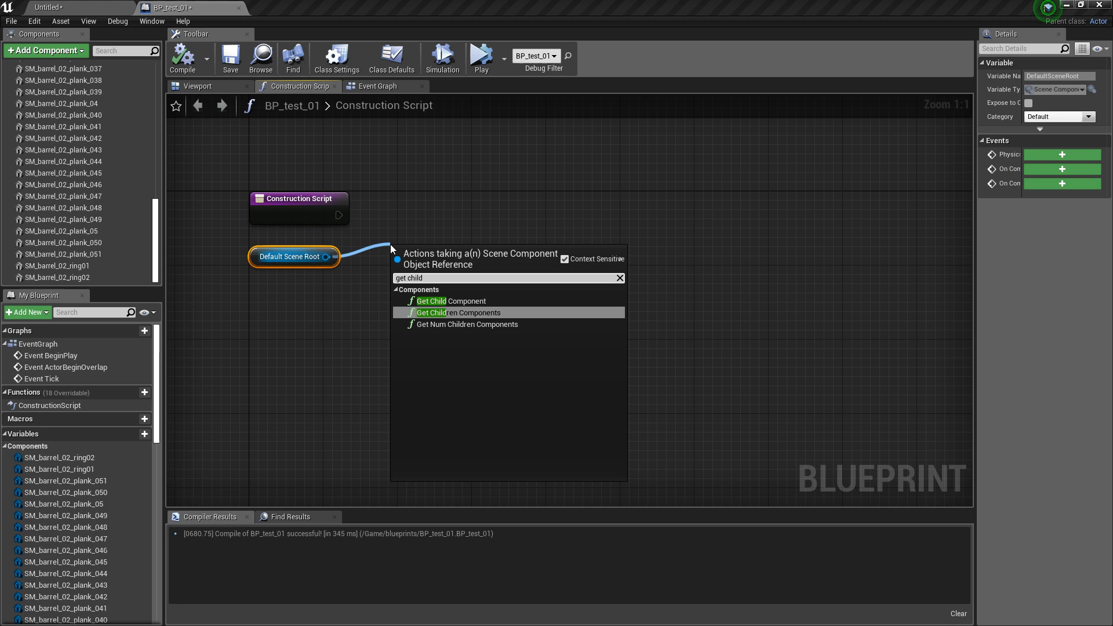
pyautogui.click(454, 312)
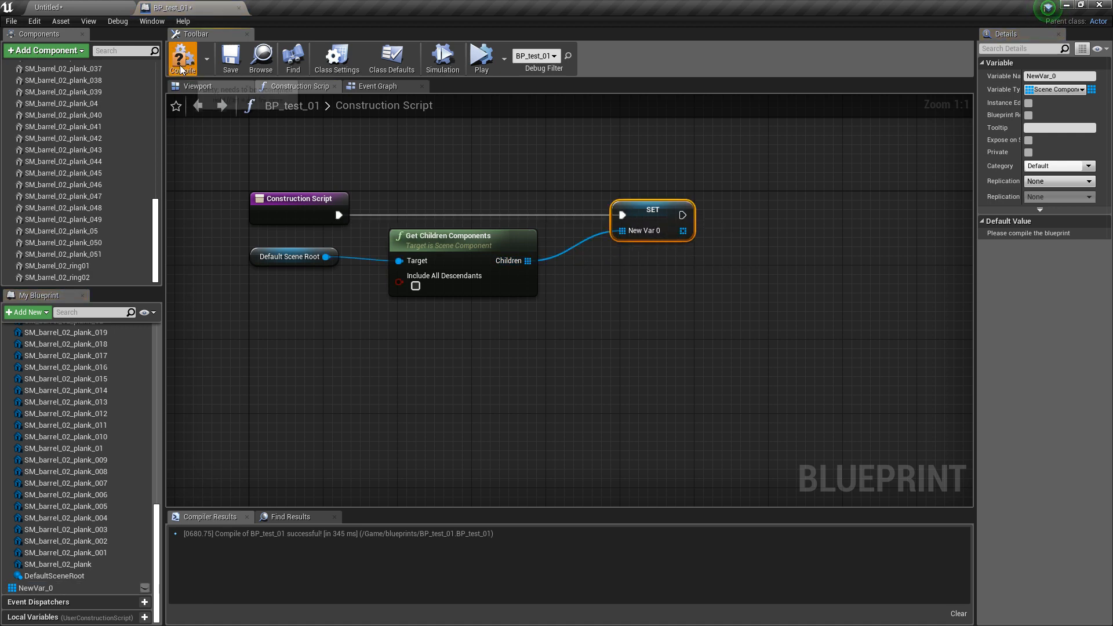
pyautogui.click(183, 58)
pyautogui.write('B')
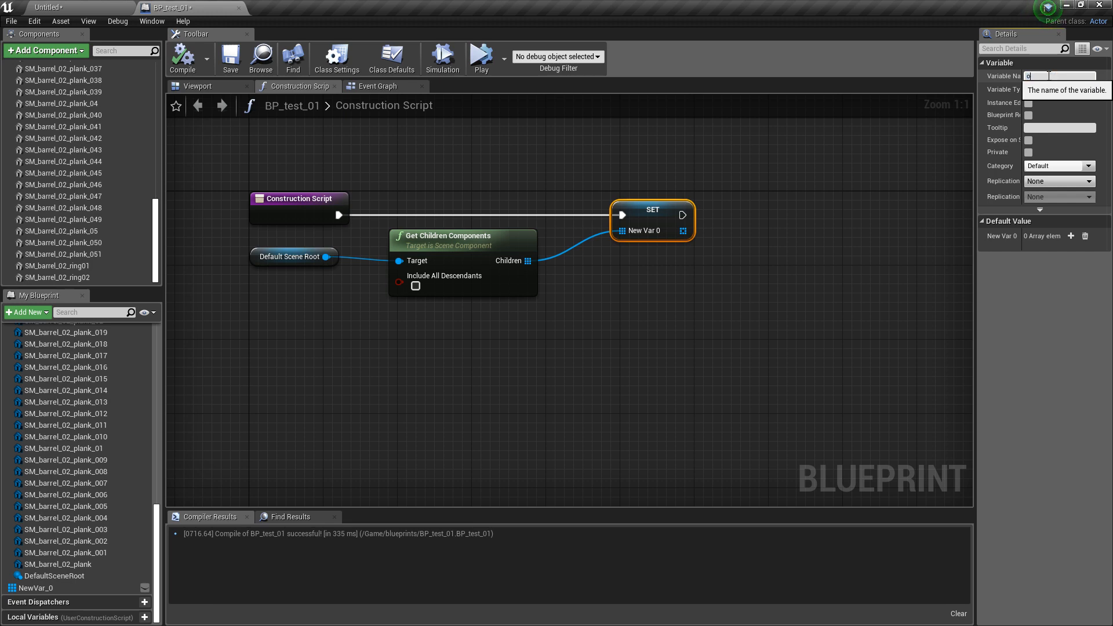
pyautogui.write('comps')
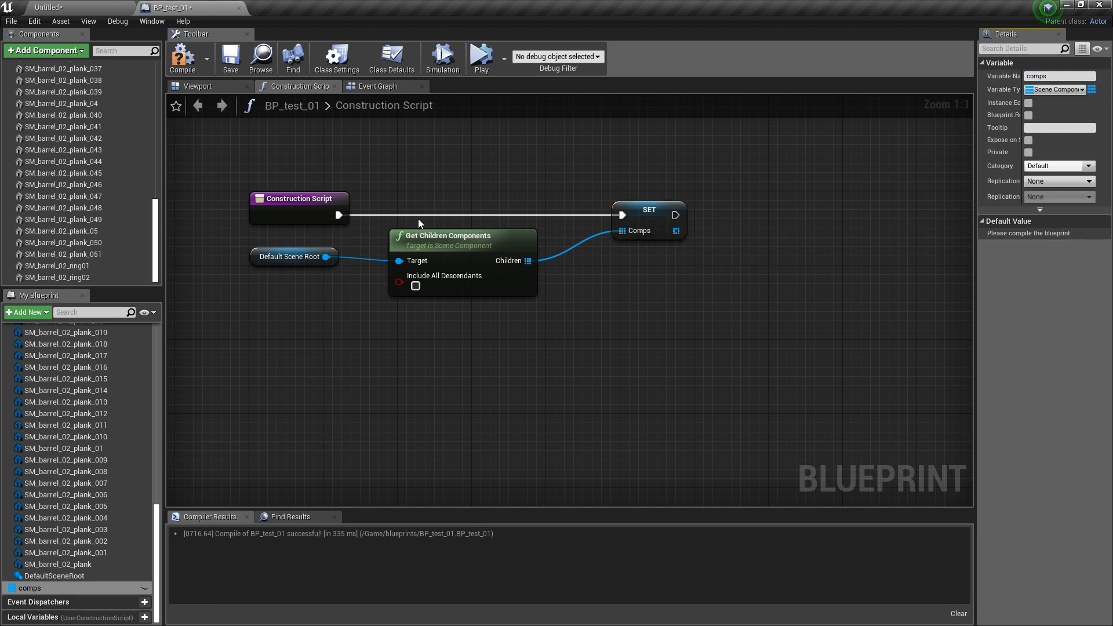
pyautogui.click(377, 86)
pyautogui.write('loo')
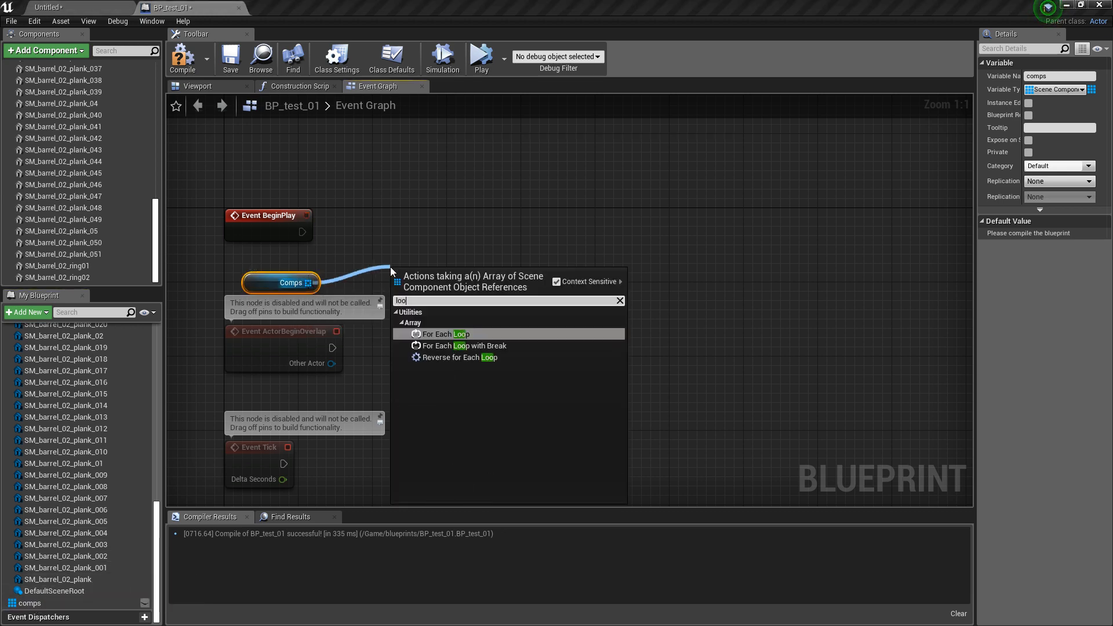
# Step: On BeginPlay, For Each Loop over comps printing each element's object name
pyautogui.click(446, 334)
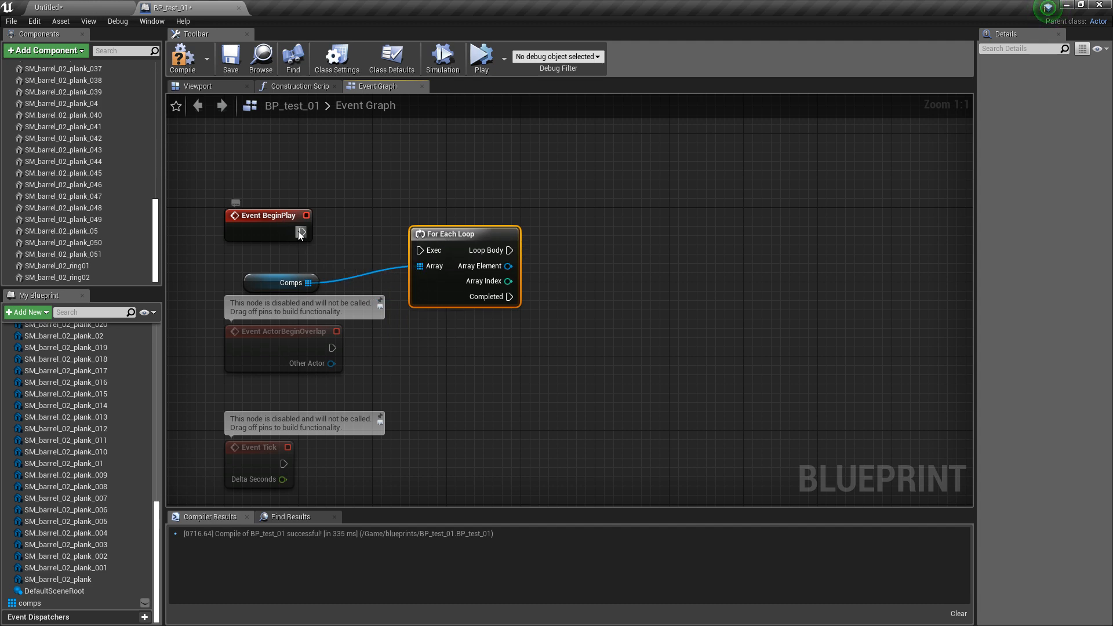
pyautogui.moveTo(465, 234); pyautogui.dragTo(446, 215)
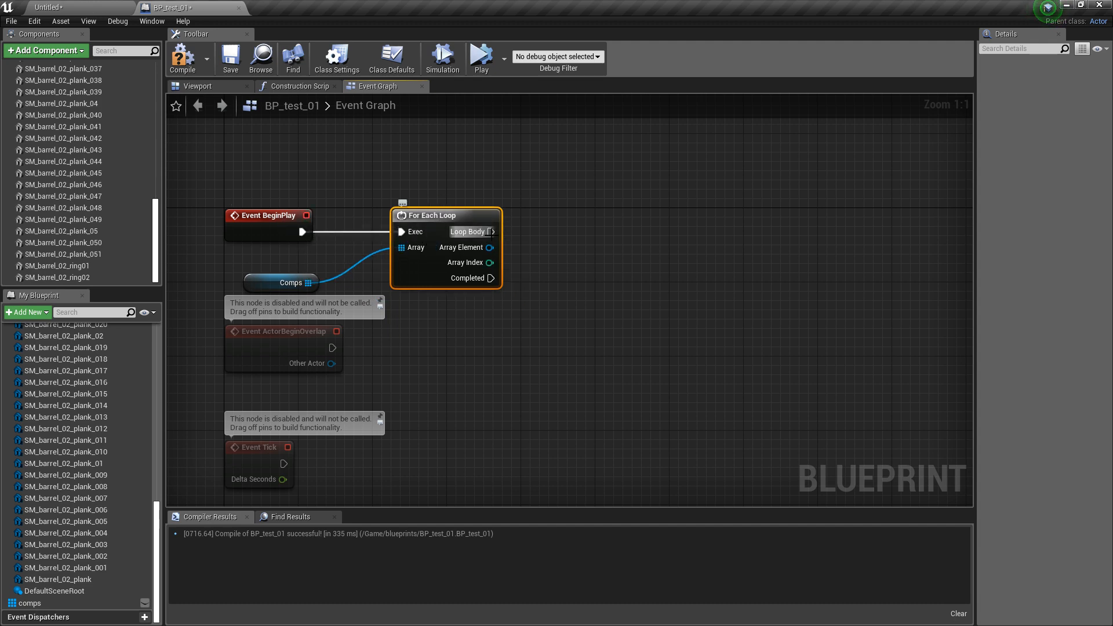
pyautogui.moveTo(489, 247); pyautogui.dragTo(546, 269)
pyautogui.write('print')
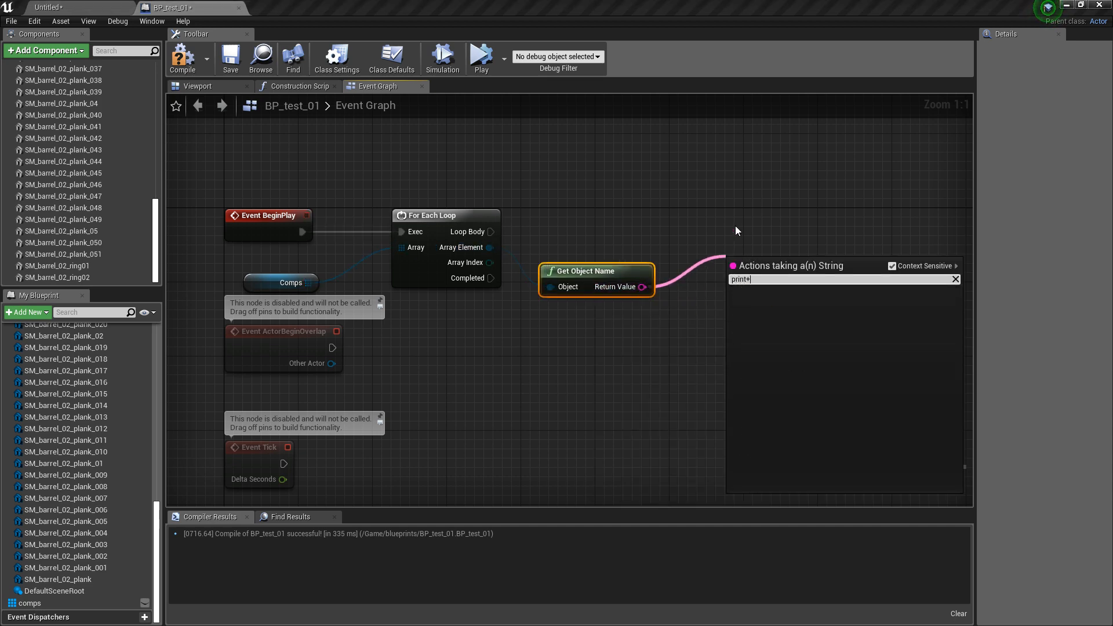
pyautogui.click(766, 278)
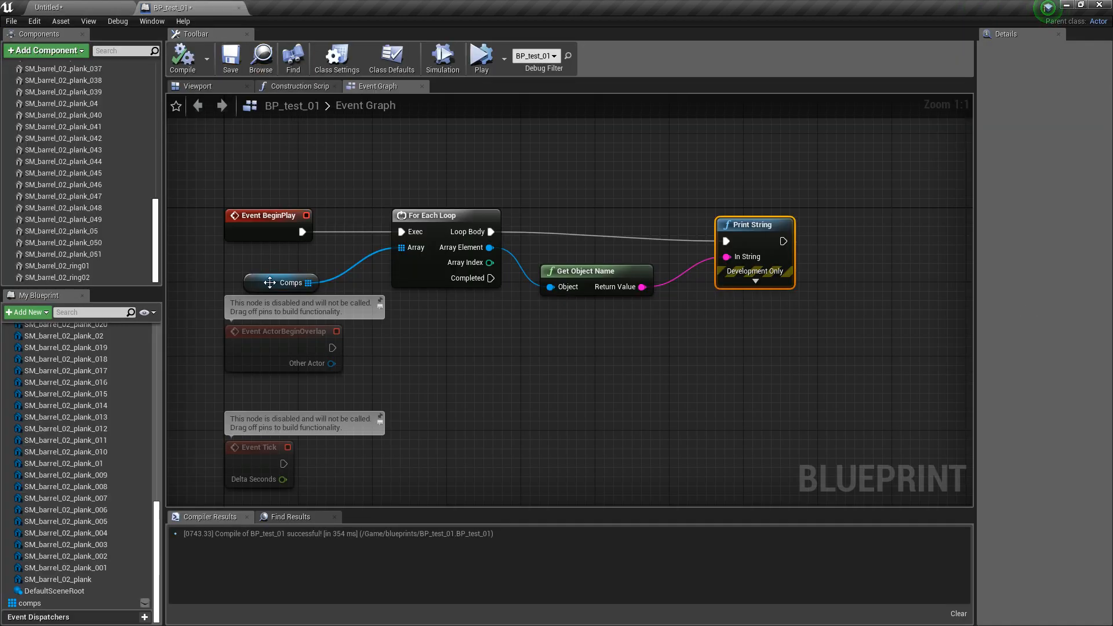
pyautogui.click(280, 282)
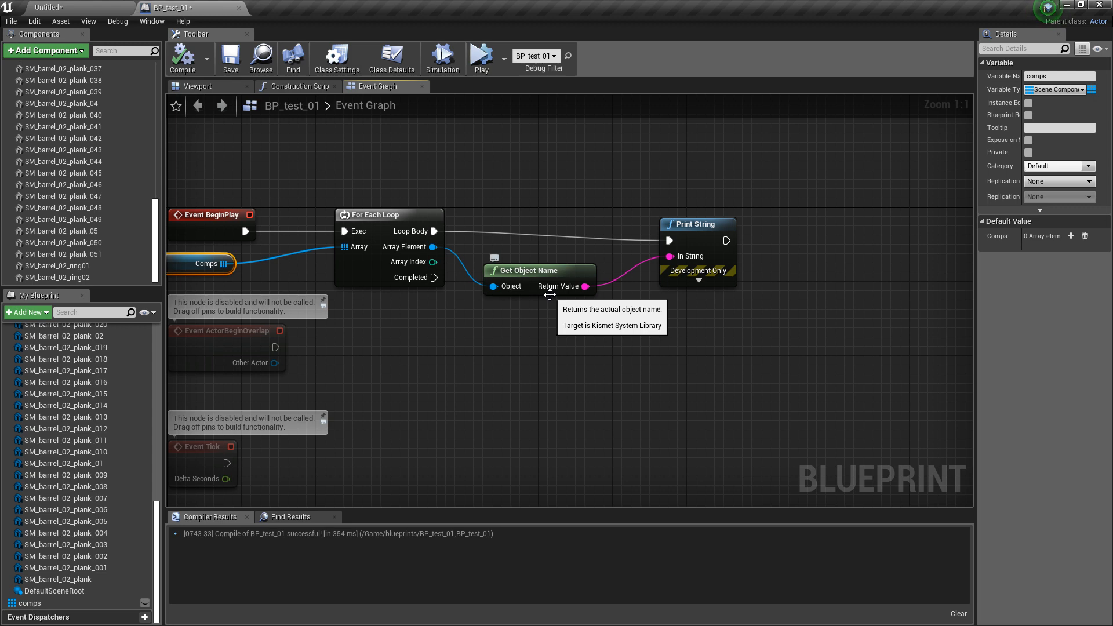
pyautogui.click(298, 85)
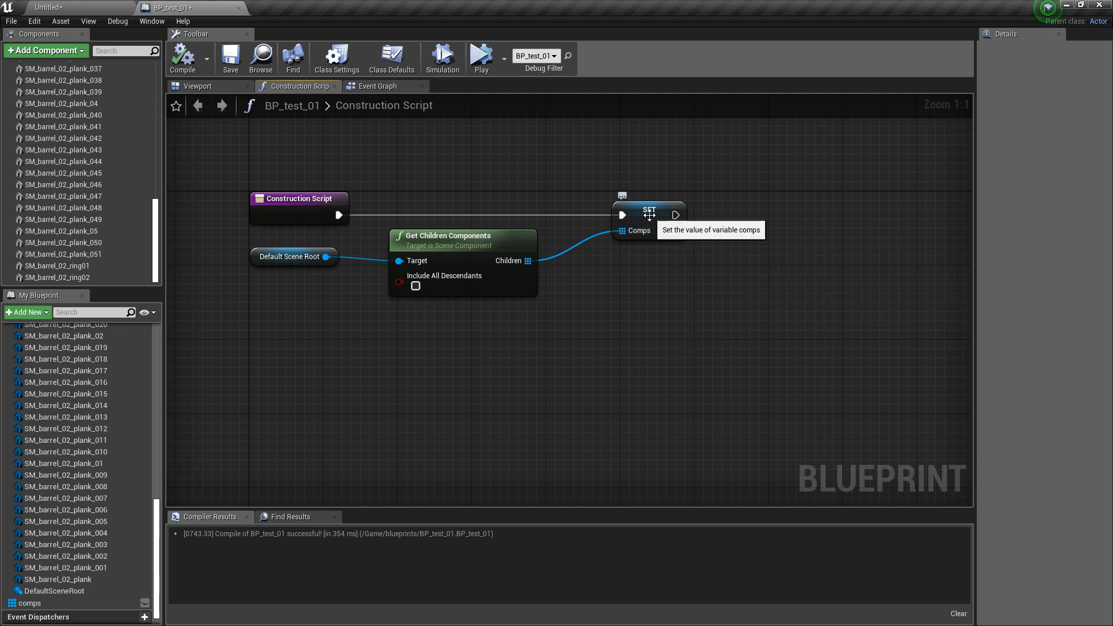
pyautogui.moveTo(510, 260)
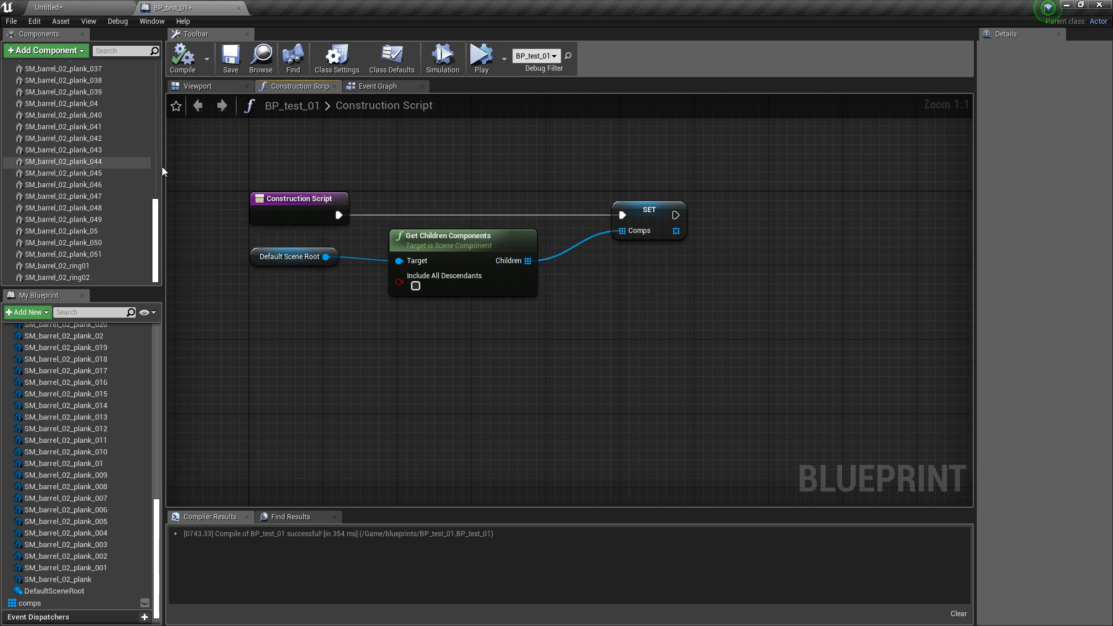
pyautogui.moveTo(61, 162); pyautogui.dragTo(364, 395)
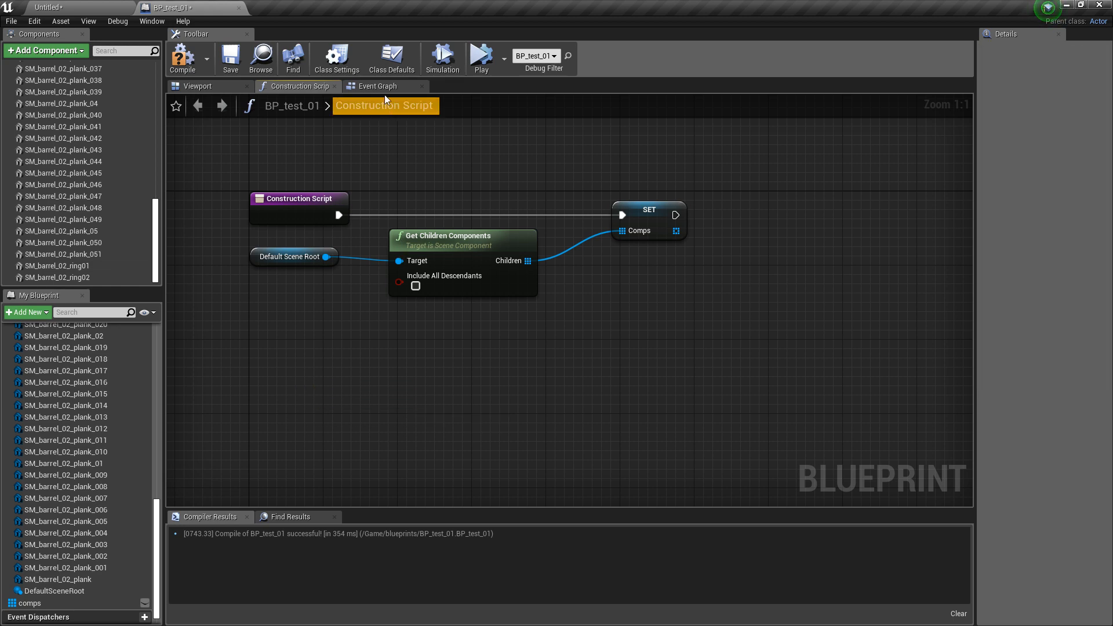
pyautogui.click(378, 85)
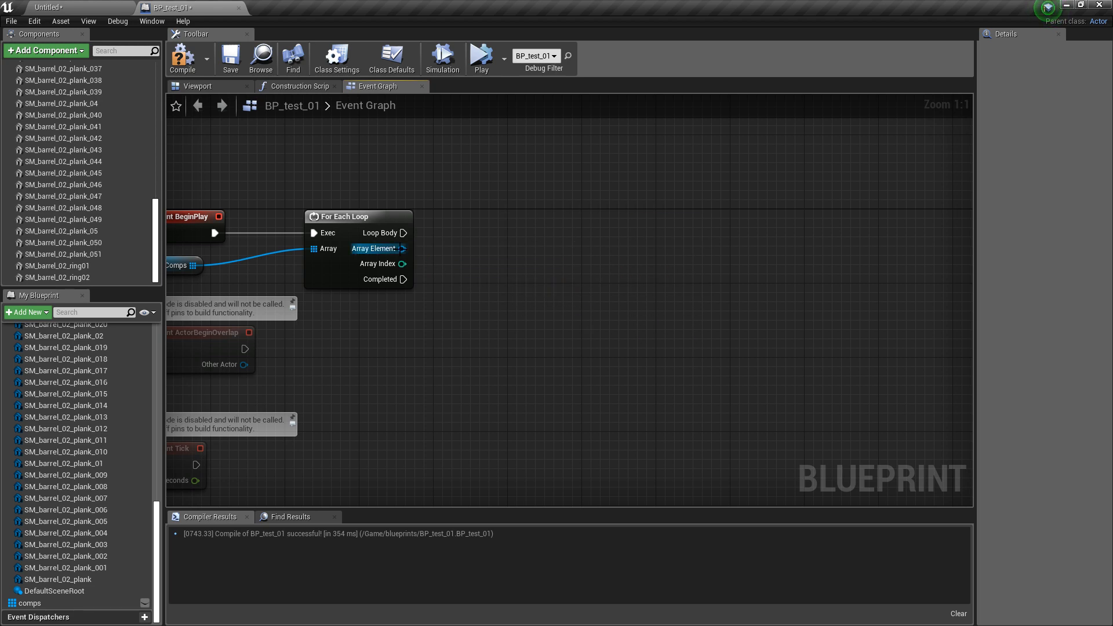
# Step: Cast each comps element to MeshComponent, disable physics, delay 1.0 s, then re-enable Simulate Physics
pyautogui.moveTo(404, 248); pyautogui.dragTo(454, 273)
pyautogui.write('cast to mesh')
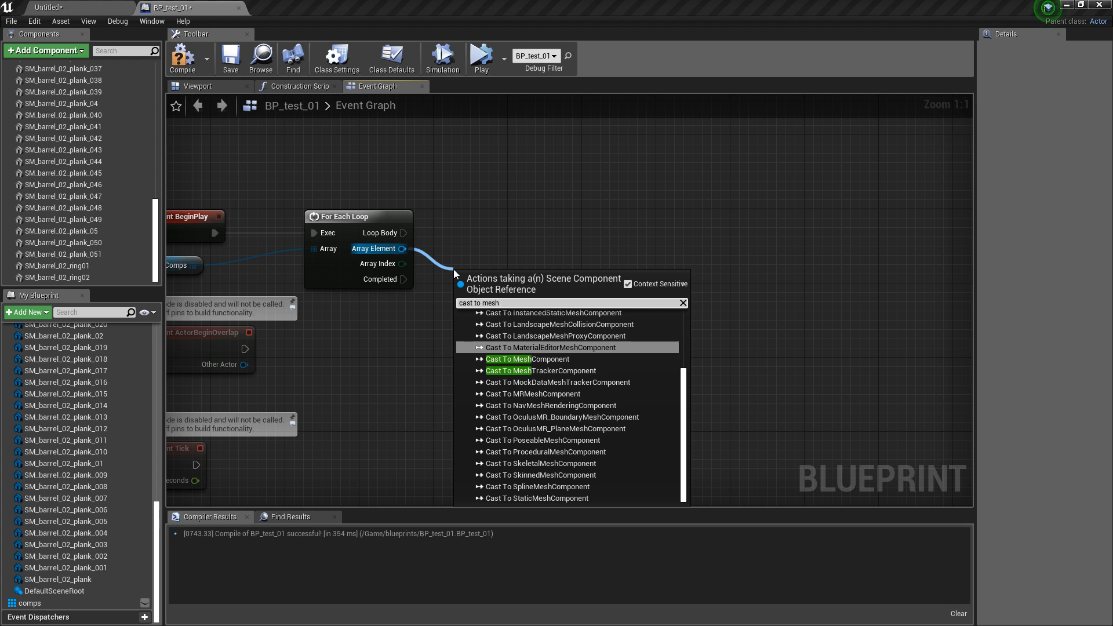
pyautogui.click(527, 358)
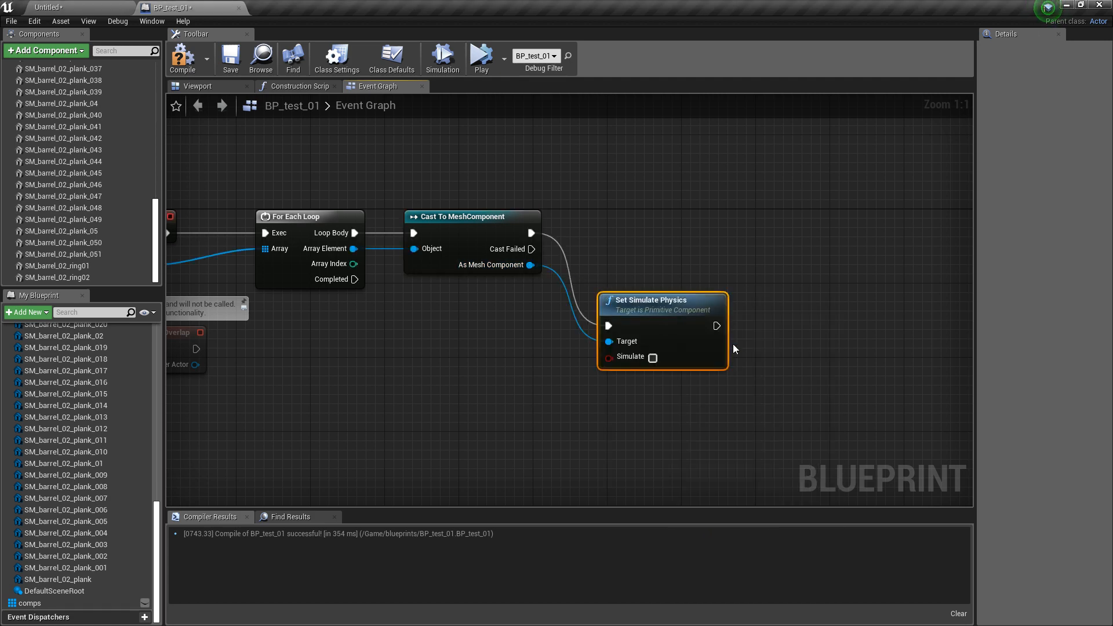
pyautogui.scroll(-3)
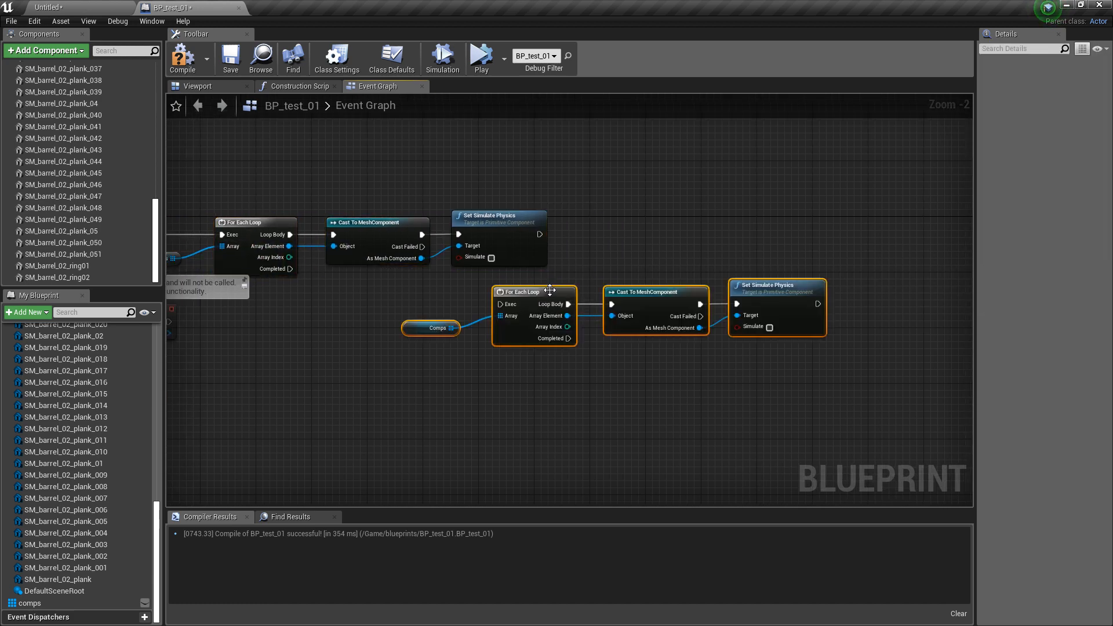
pyautogui.moveTo(541, 234); pyautogui.dragTo(585, 252)
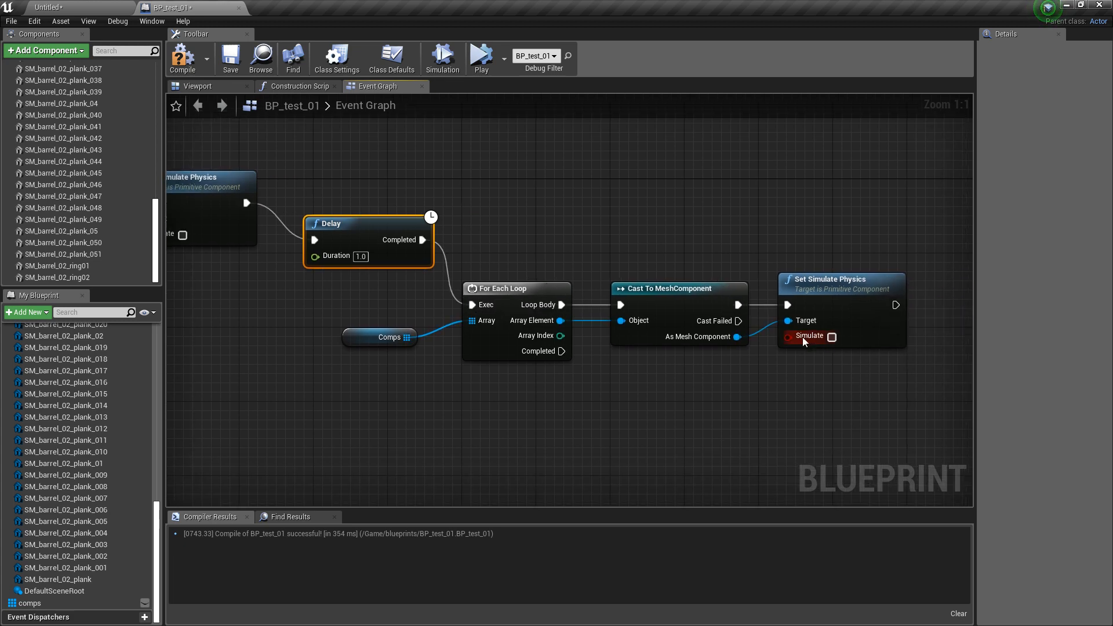
pyautogui.click(831, 336)
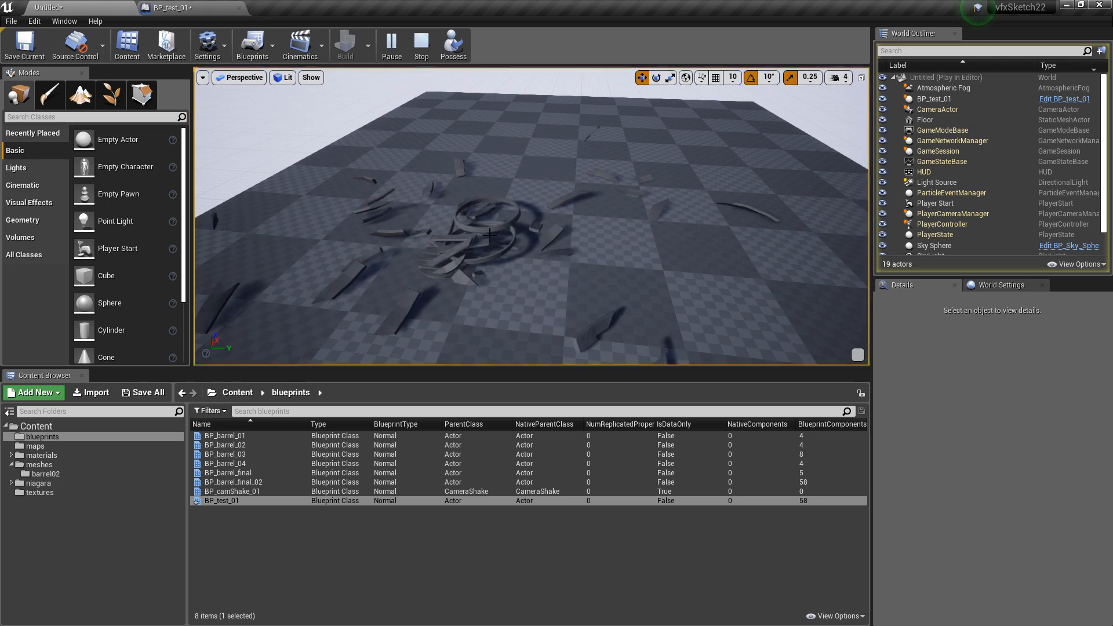
# Step: Stop the play test and bring the BP_test_01 blueprint editor back up
pyautogui.click(421, 45)
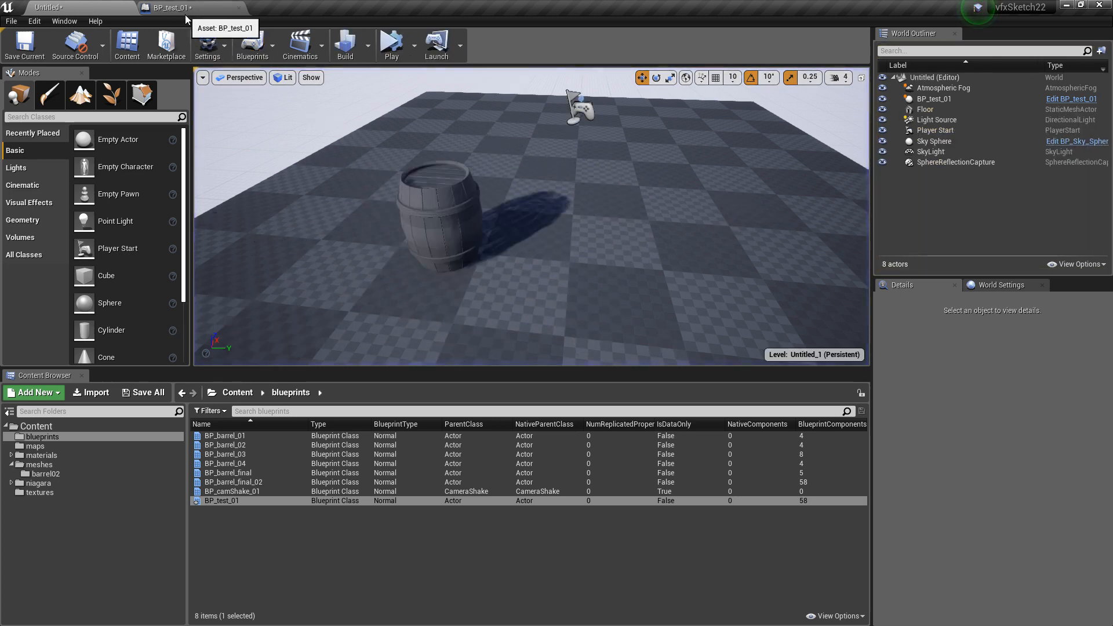
pyautogui.doubleClick(221, 500)
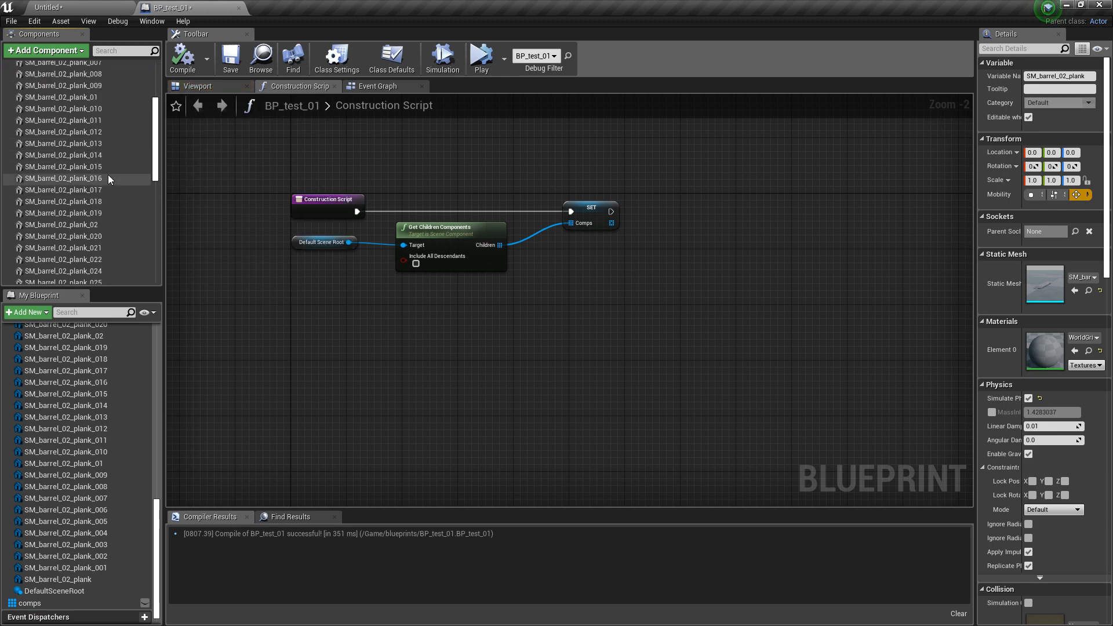
# Step: View the full physics-off, one-second delay, physics-on node chain in the event graph
pyautogui.click(376, 85)
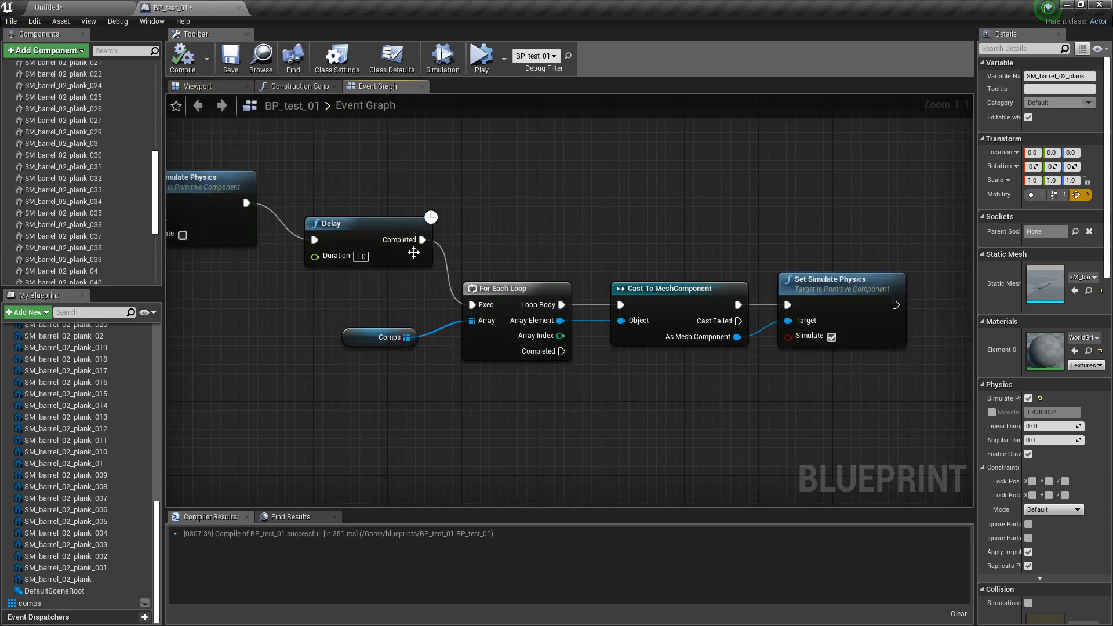
pyautogui.scroll(-3)
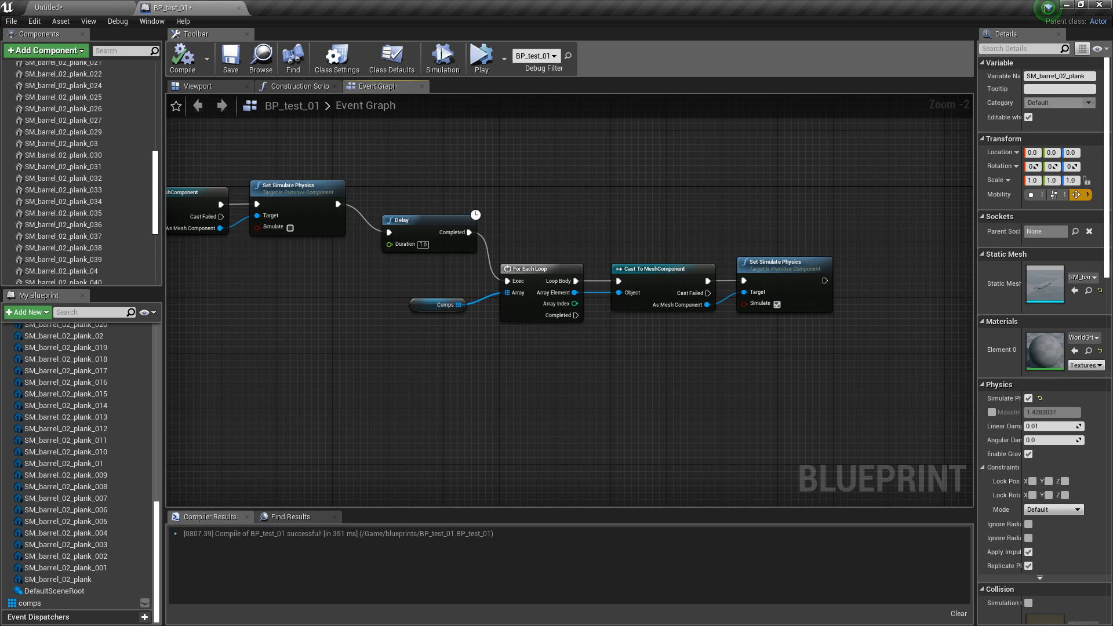
pyautogui.moveTo(375, 324)
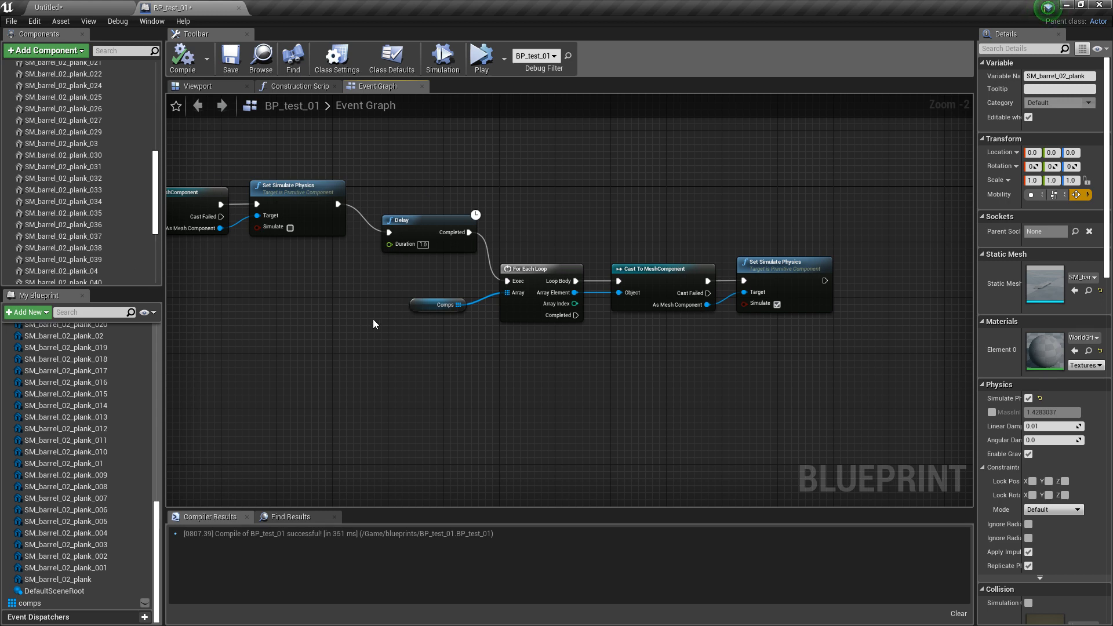